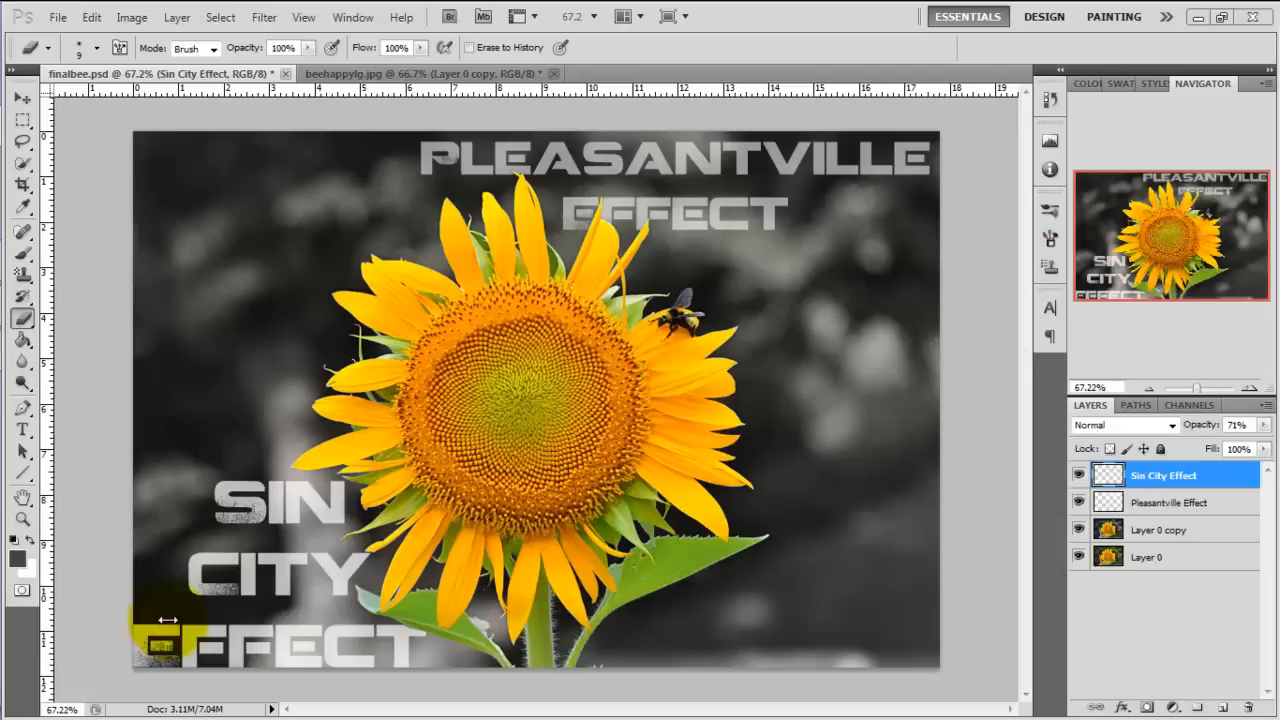
mouse_move(470, 338)
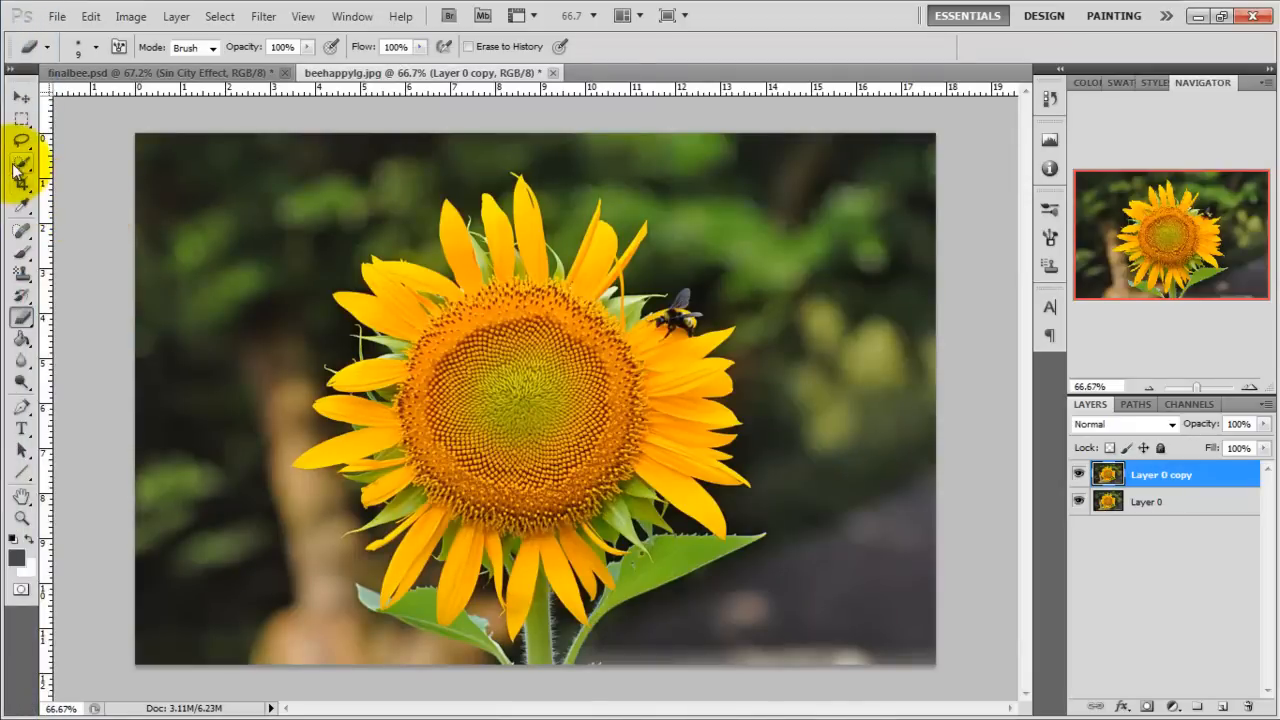
Pick the Quick Selection tool and reopen the beehappylg sunflower photo.
click(21, 162)
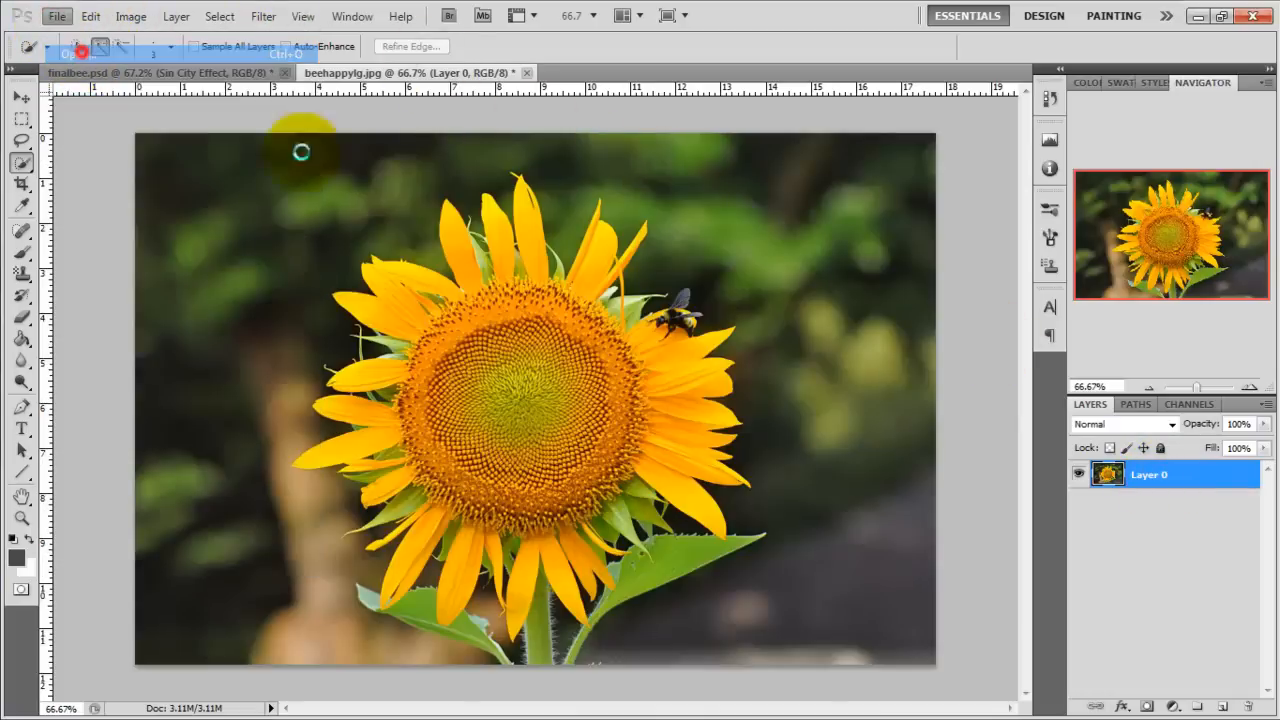
click(57, 16)
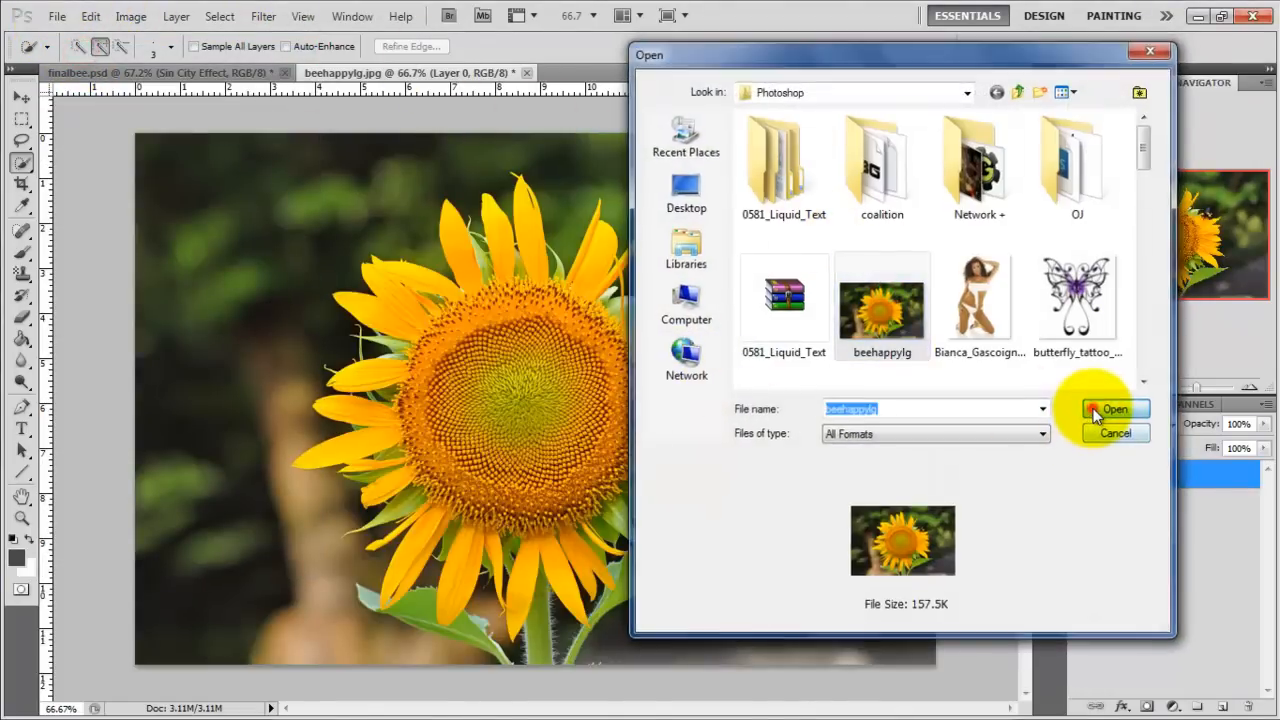
click(1113, 409)
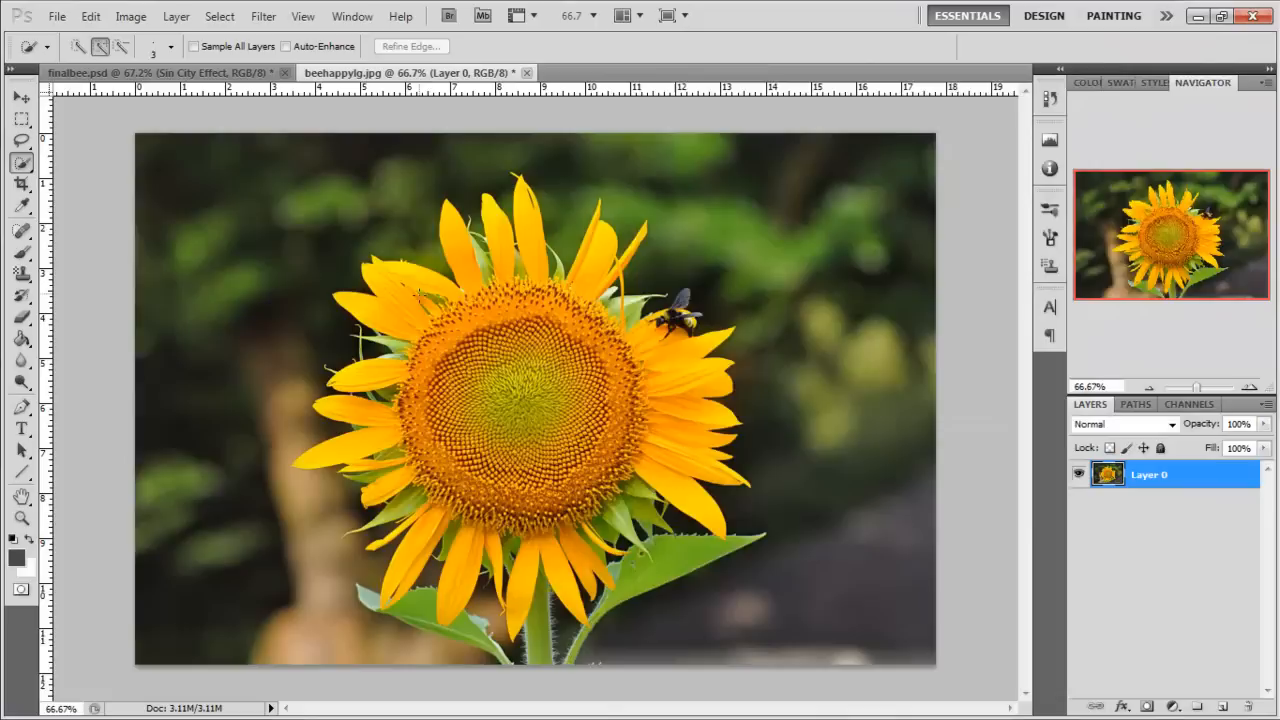
click(1130, 474)
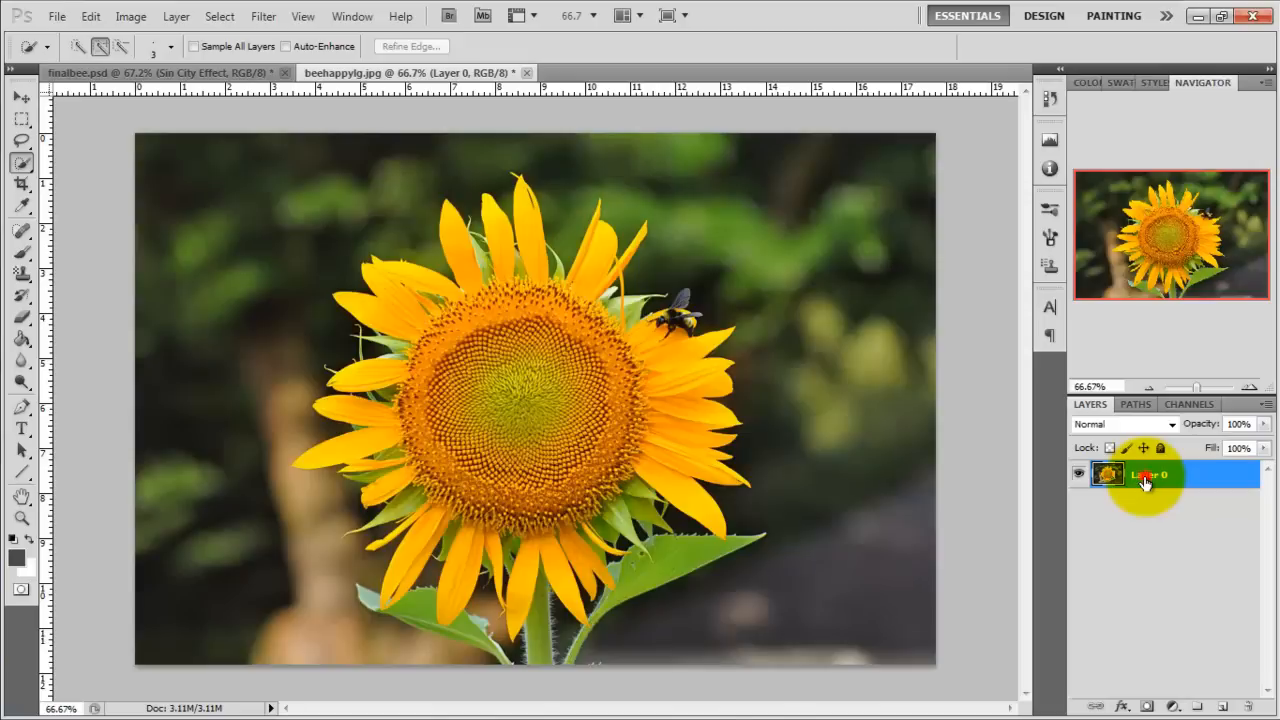
Duplicate Layer 0 into Layer 0 copy and make the copy the working layer.
double_click(1147, 474)
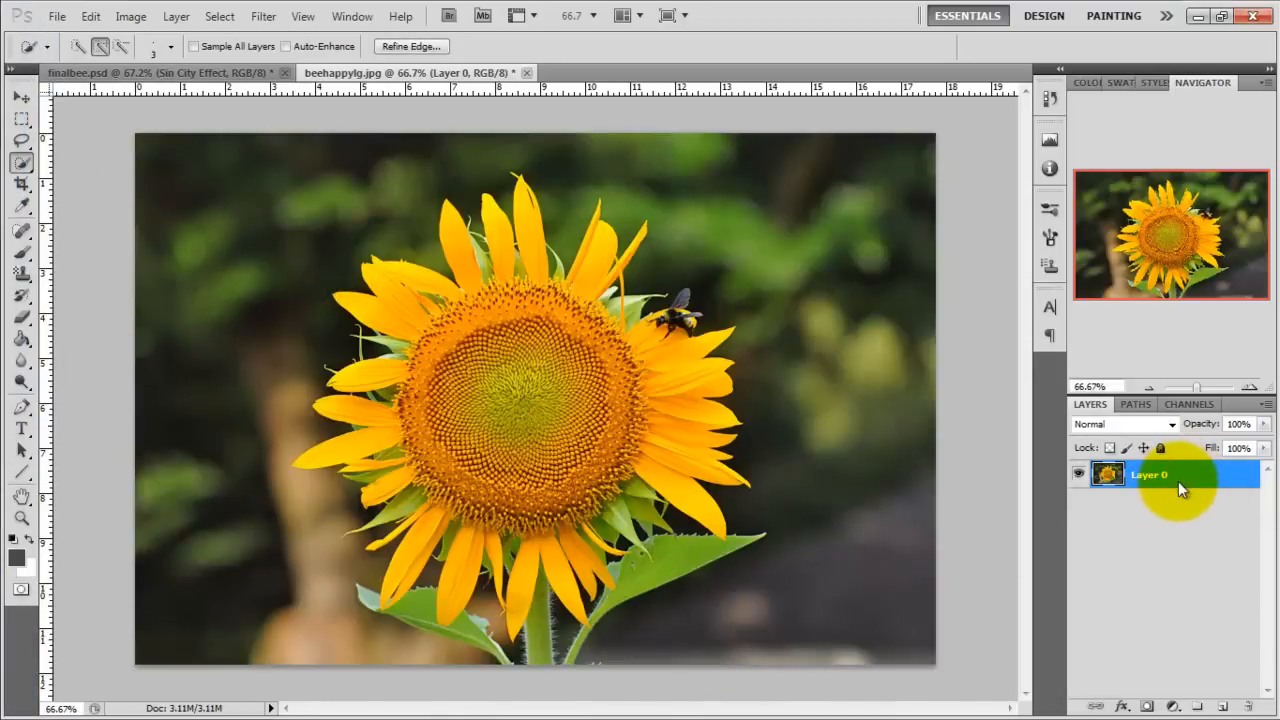
right_click(1148, 474)
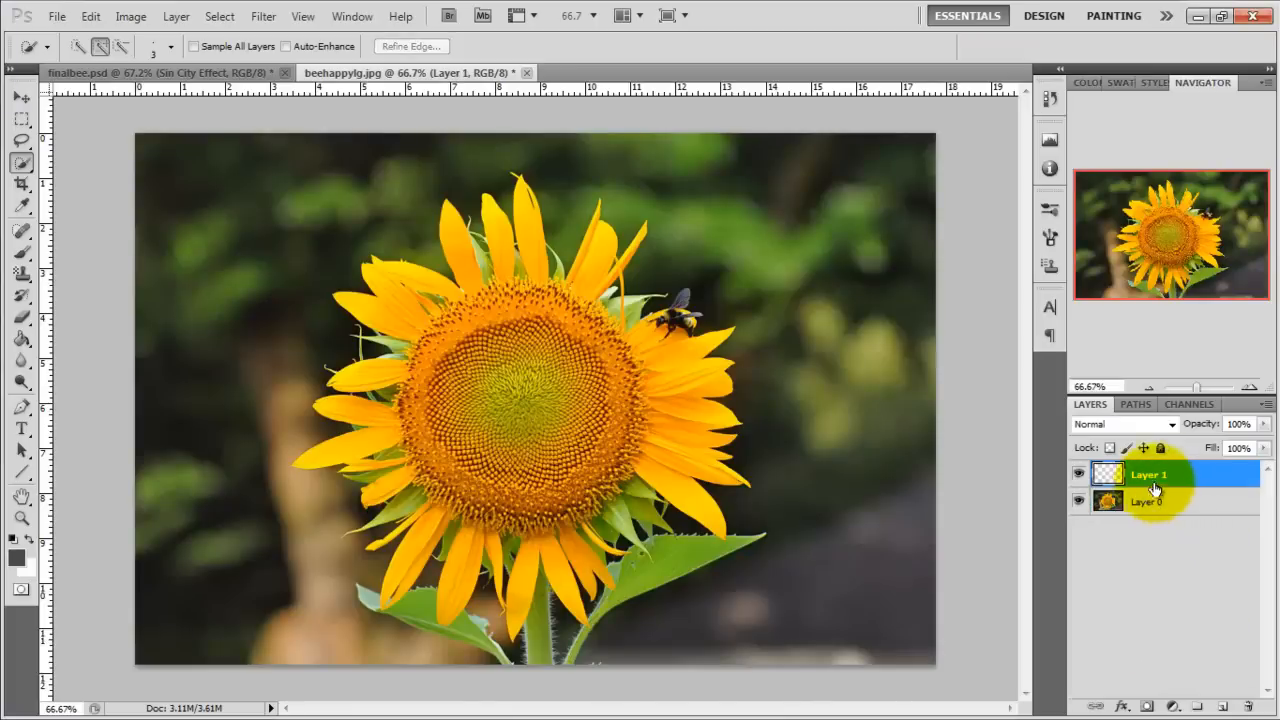
click(1078, 501)
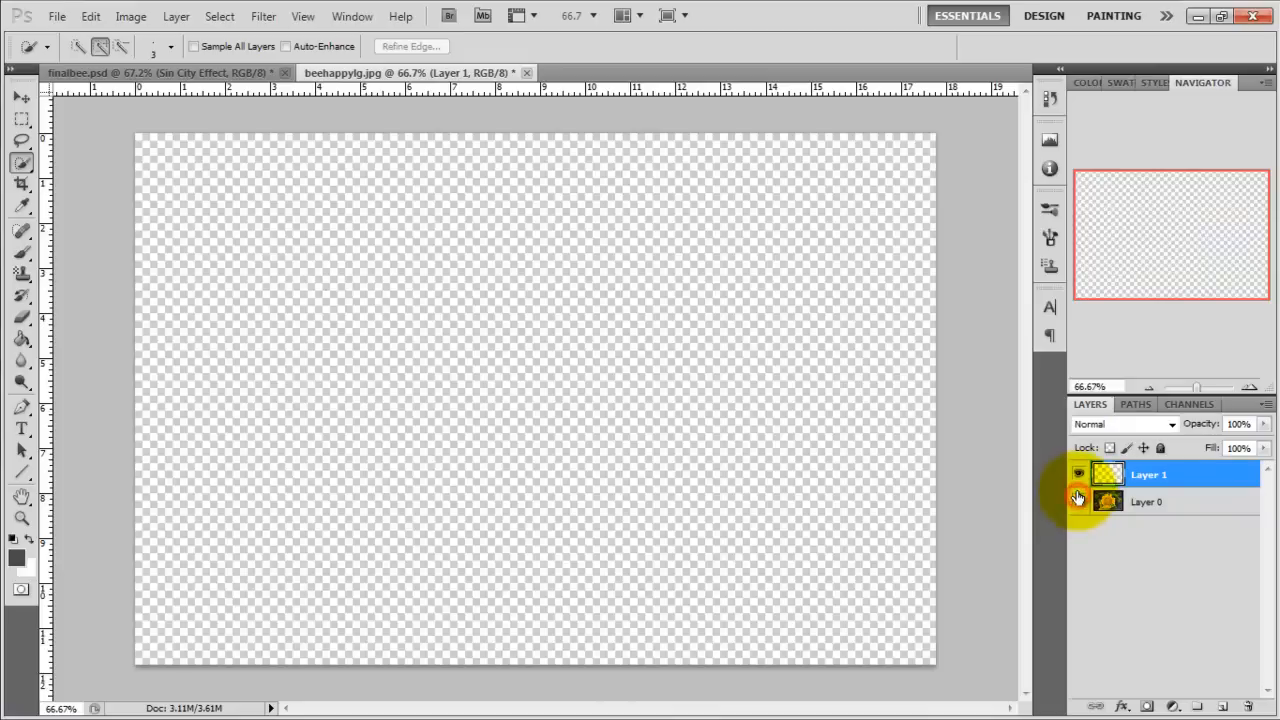
click(1079, 473)
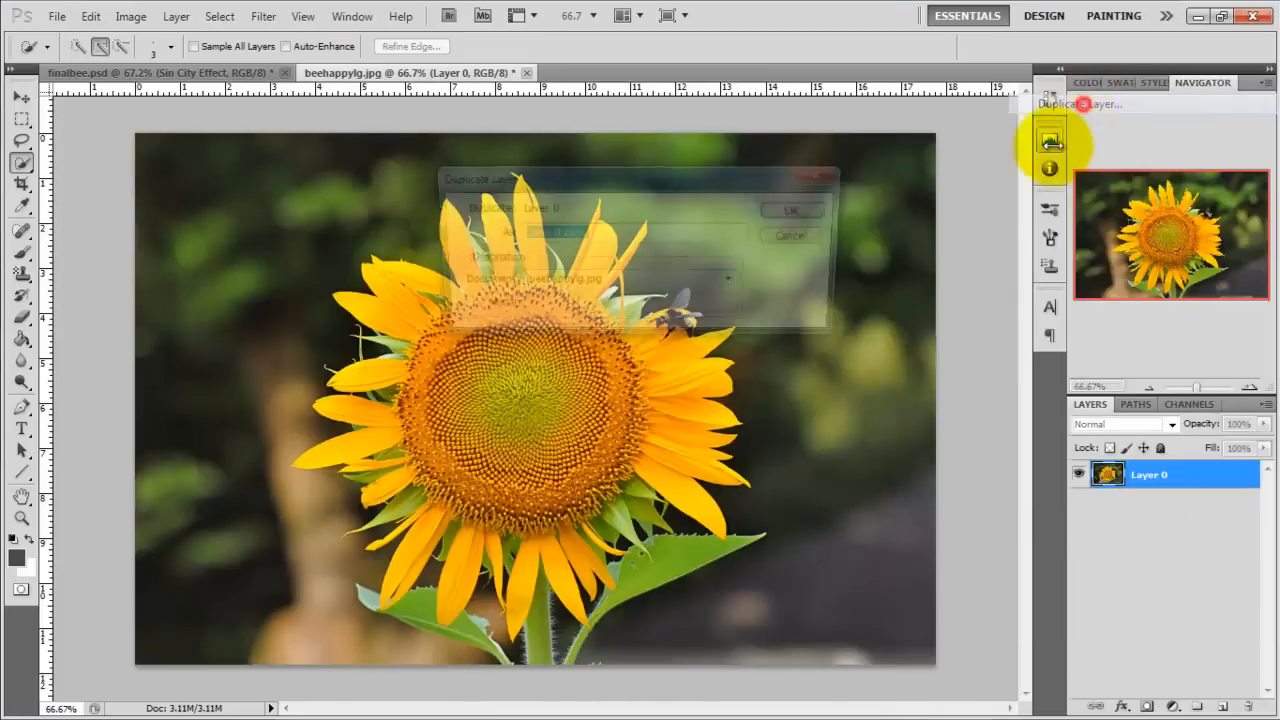
click(791, 210)
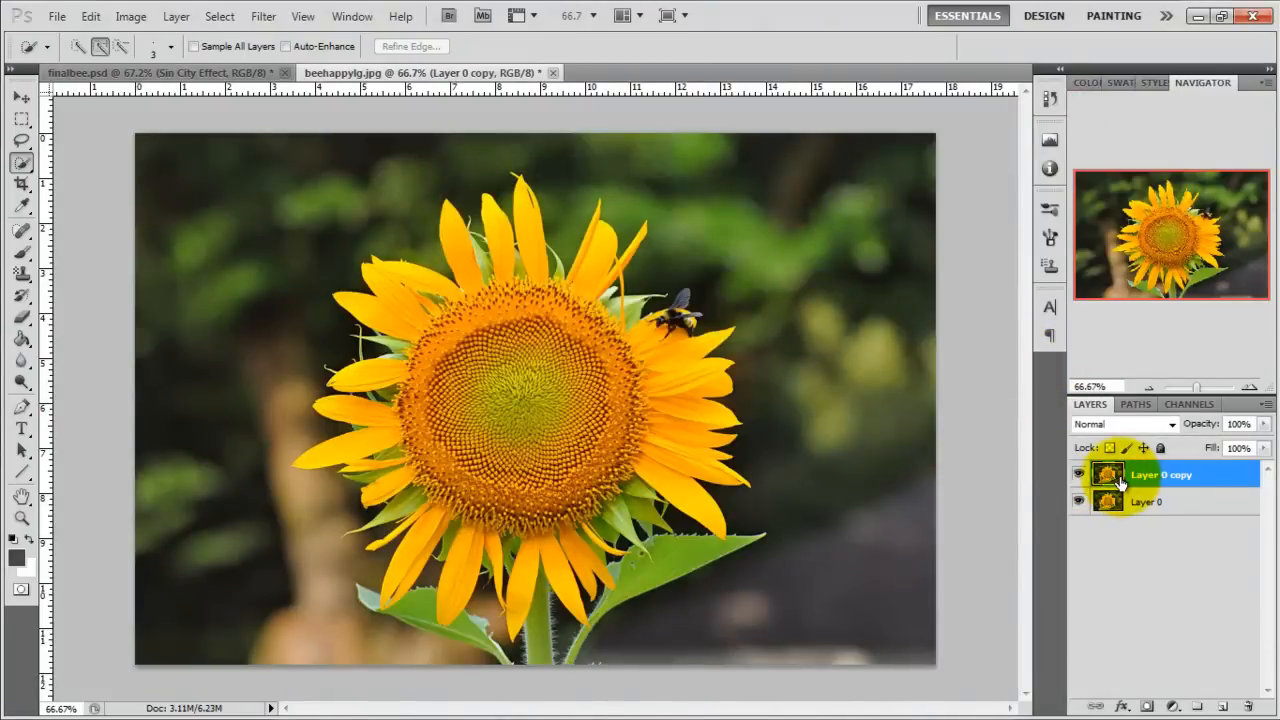
click(176, 16)
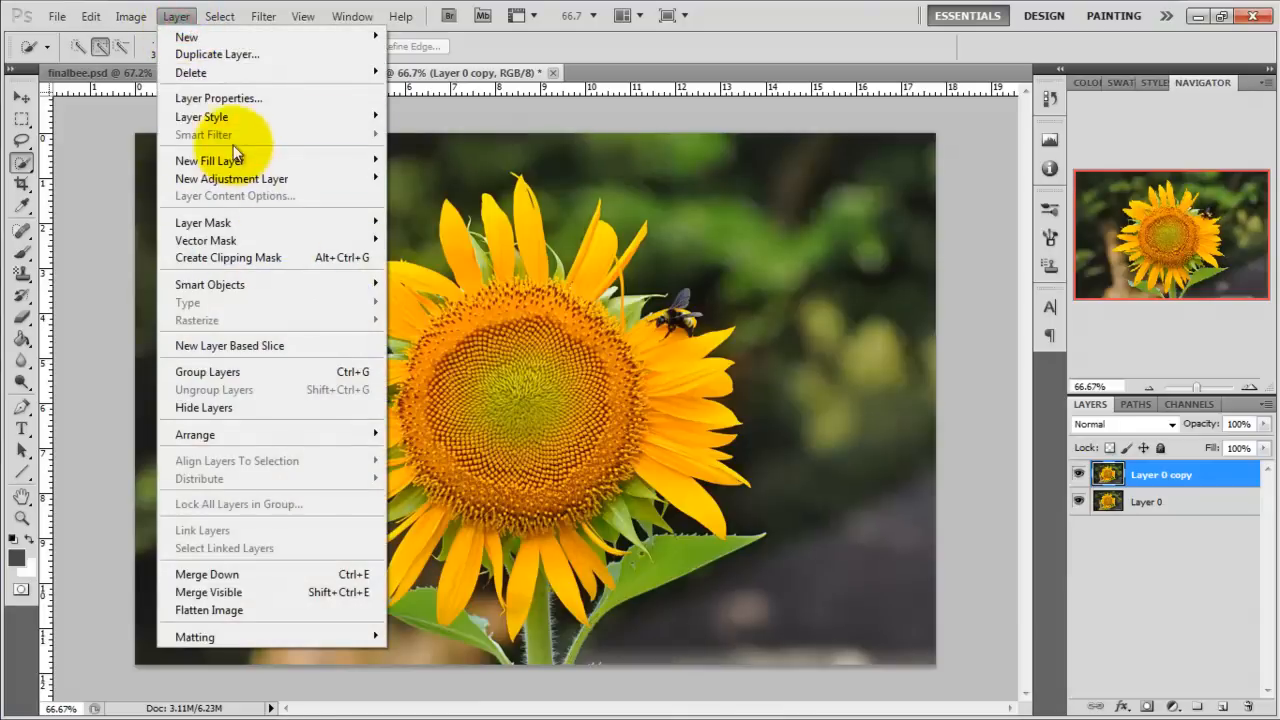
click(131, 16)
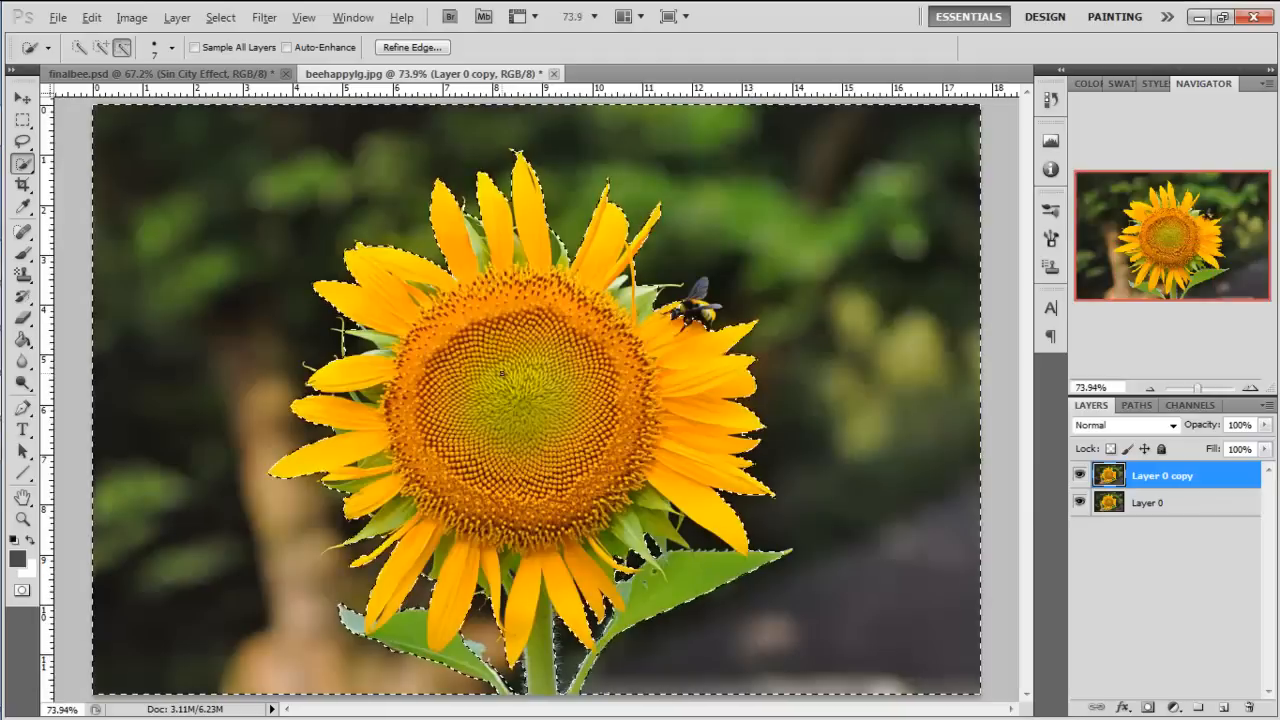
Apply a Gradient Map with the Black, White preset to the selected background.
click(131, 17)
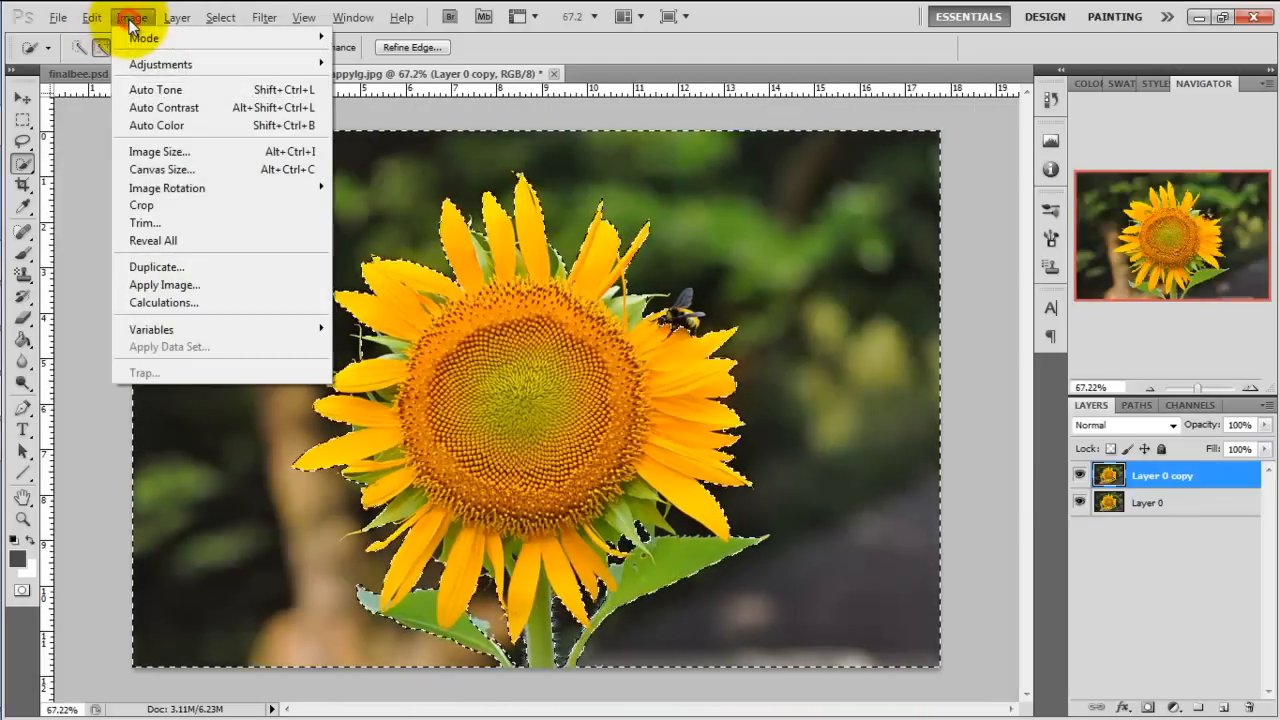
mouse_move(160, 64)
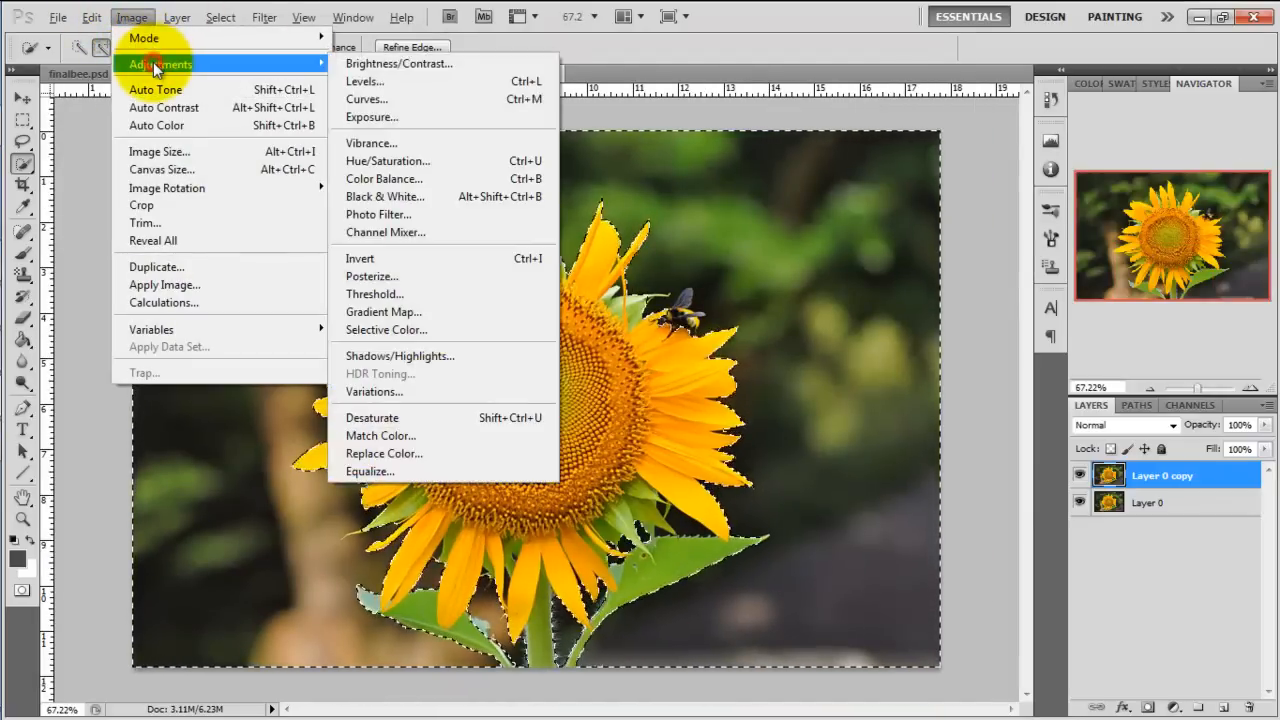
mouse_move(420, 311)
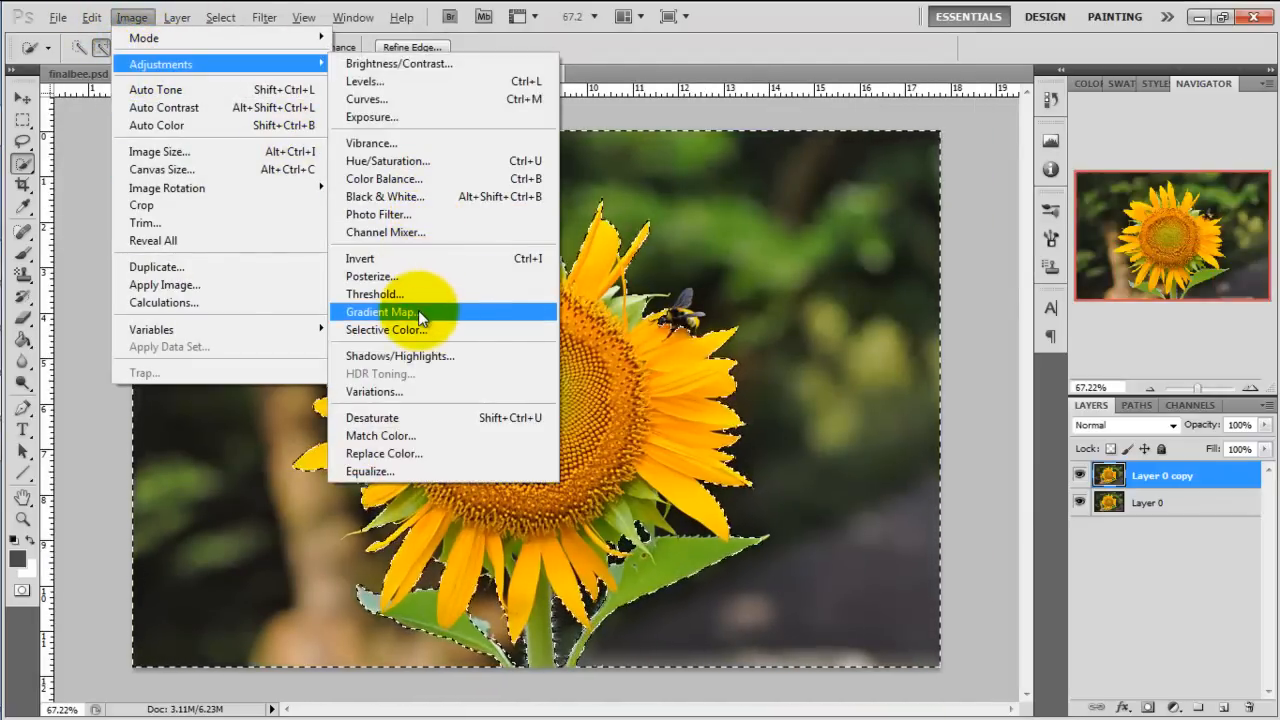
click(379, 311)
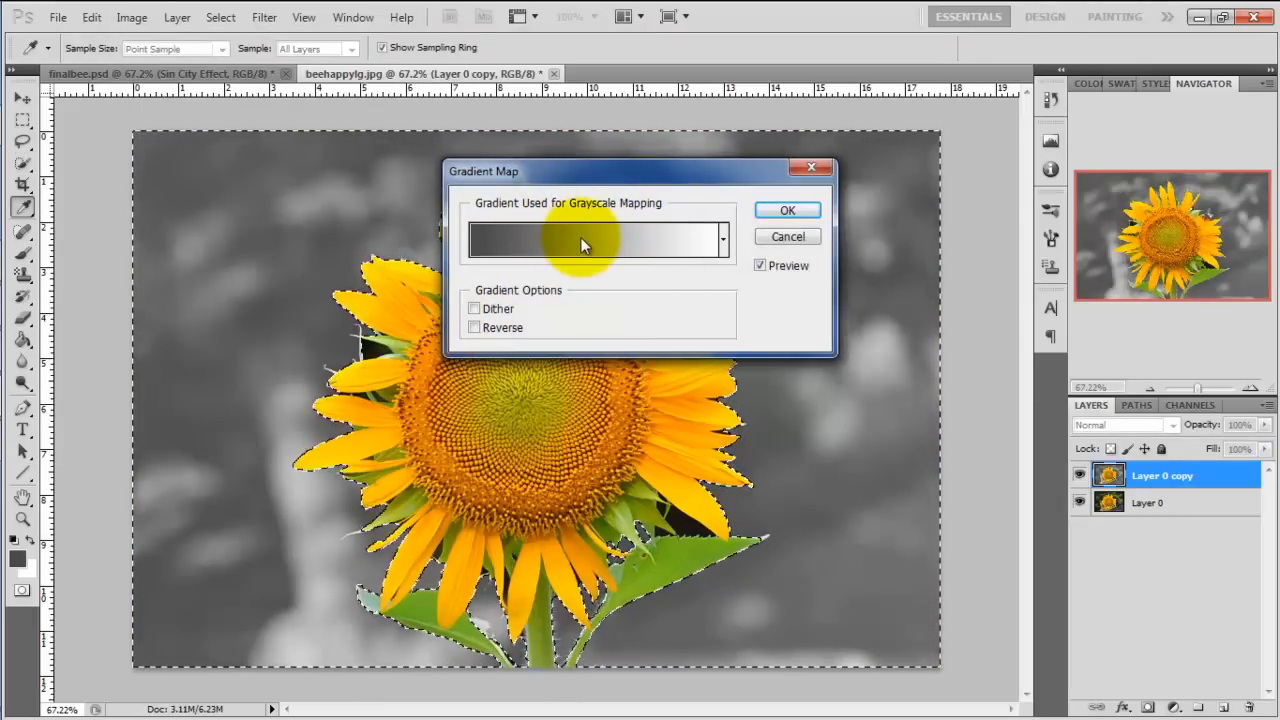
click(595, 240)
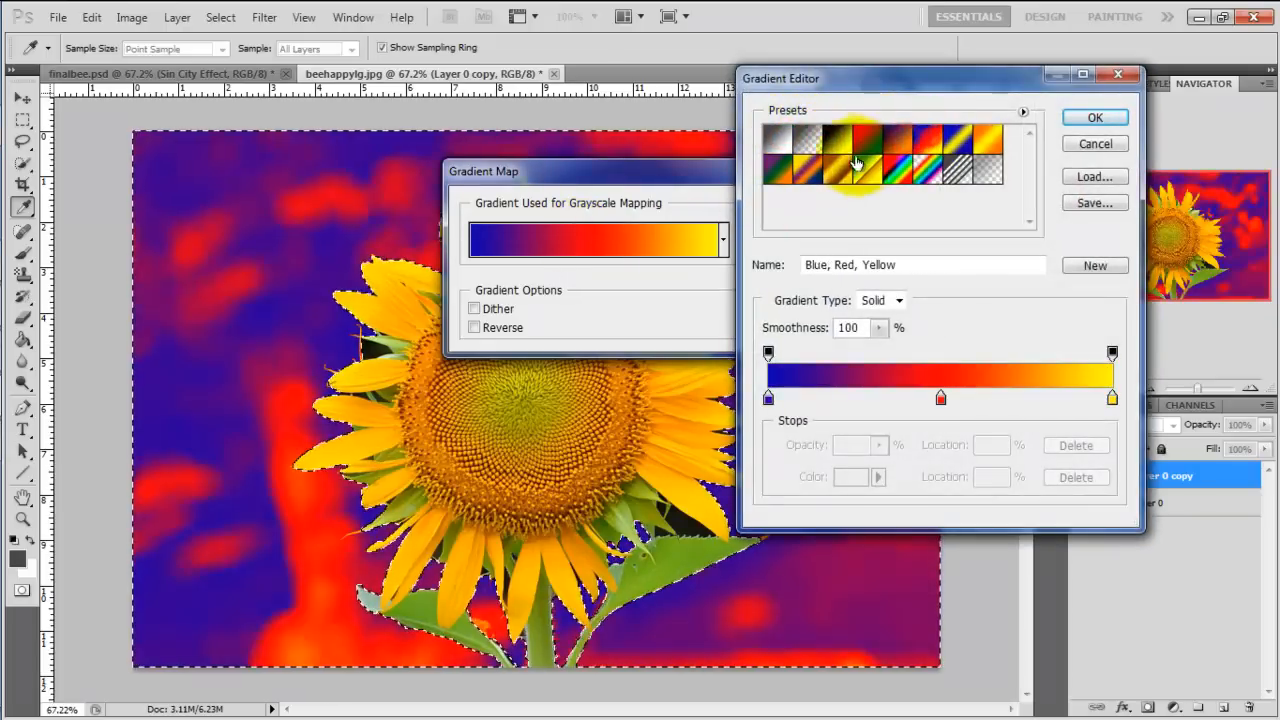
click(778, 140)
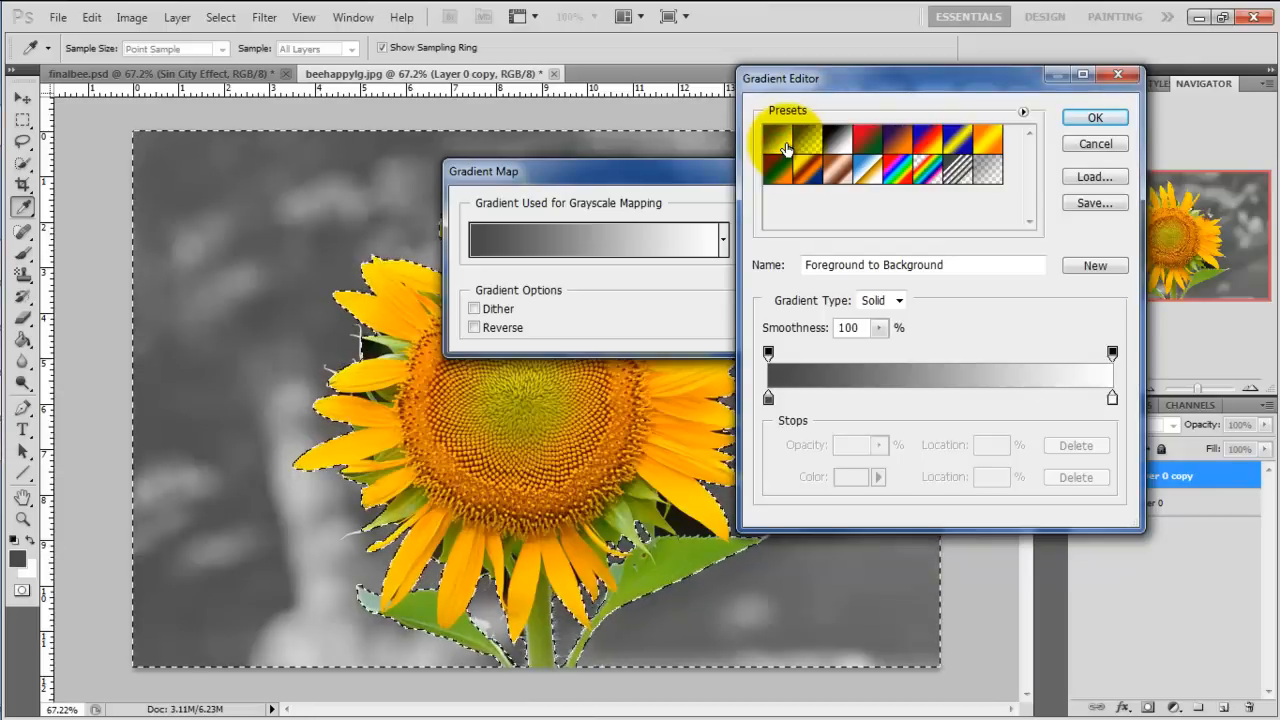
click(809, 137)
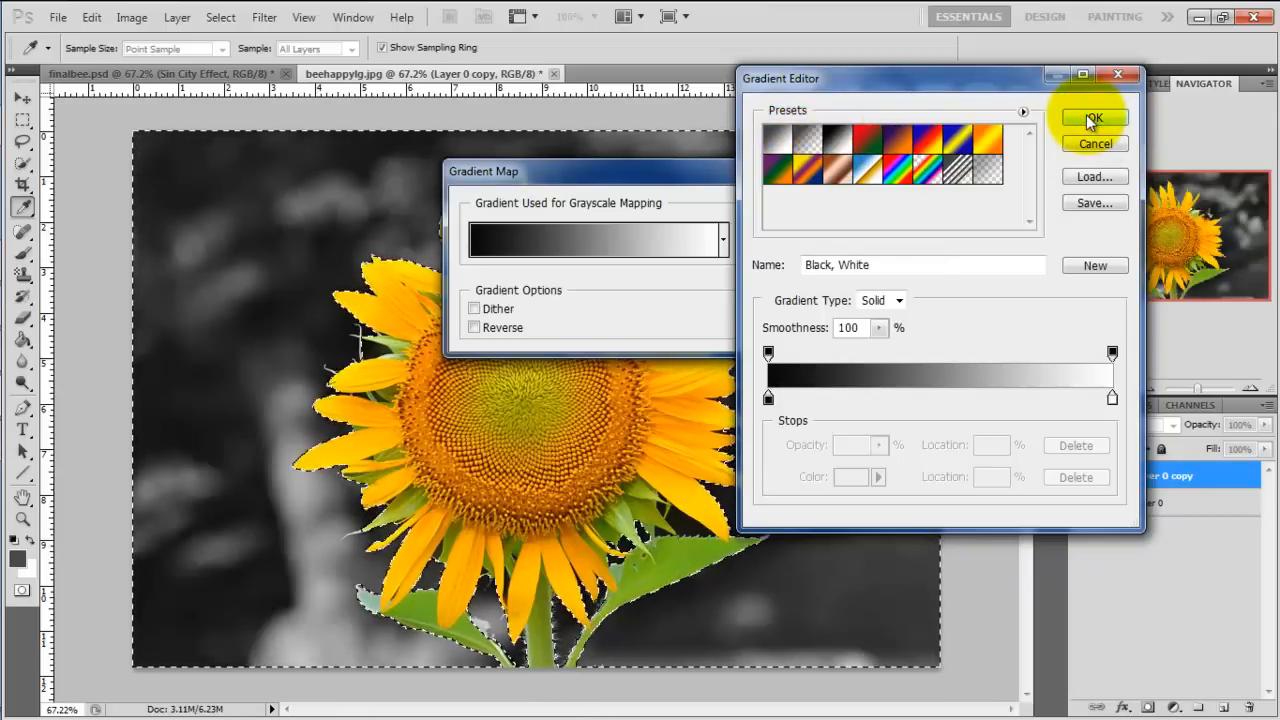
click(1094, 118)
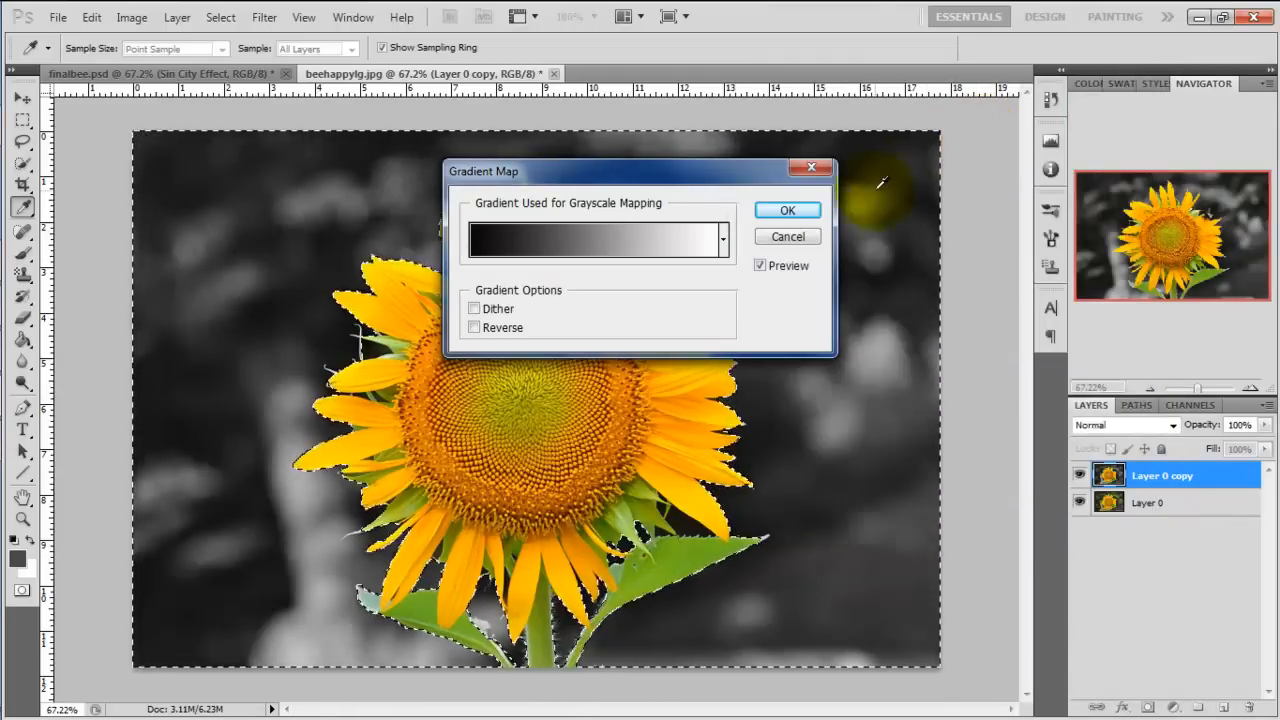